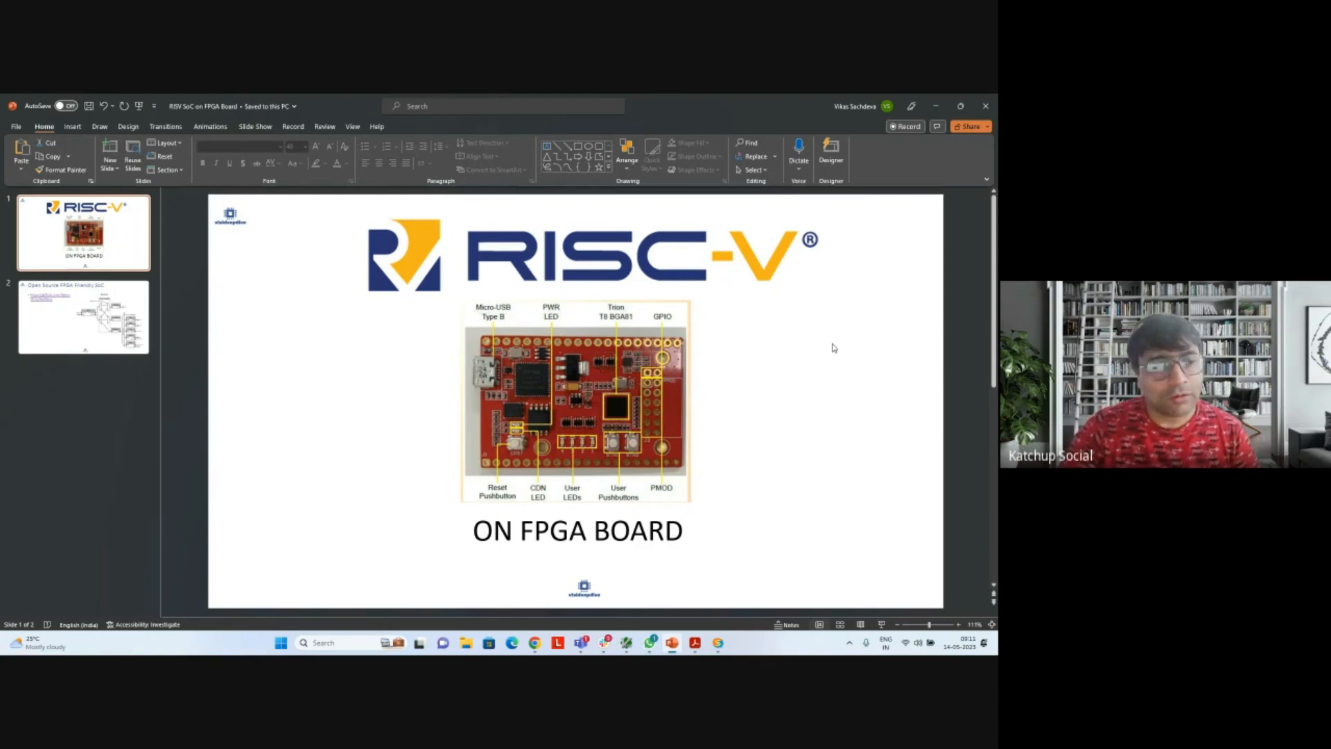
Step: Show slide 2, the Open Source FPGA Friendly SoC slide with its GitHub link
left_click(84, 317)
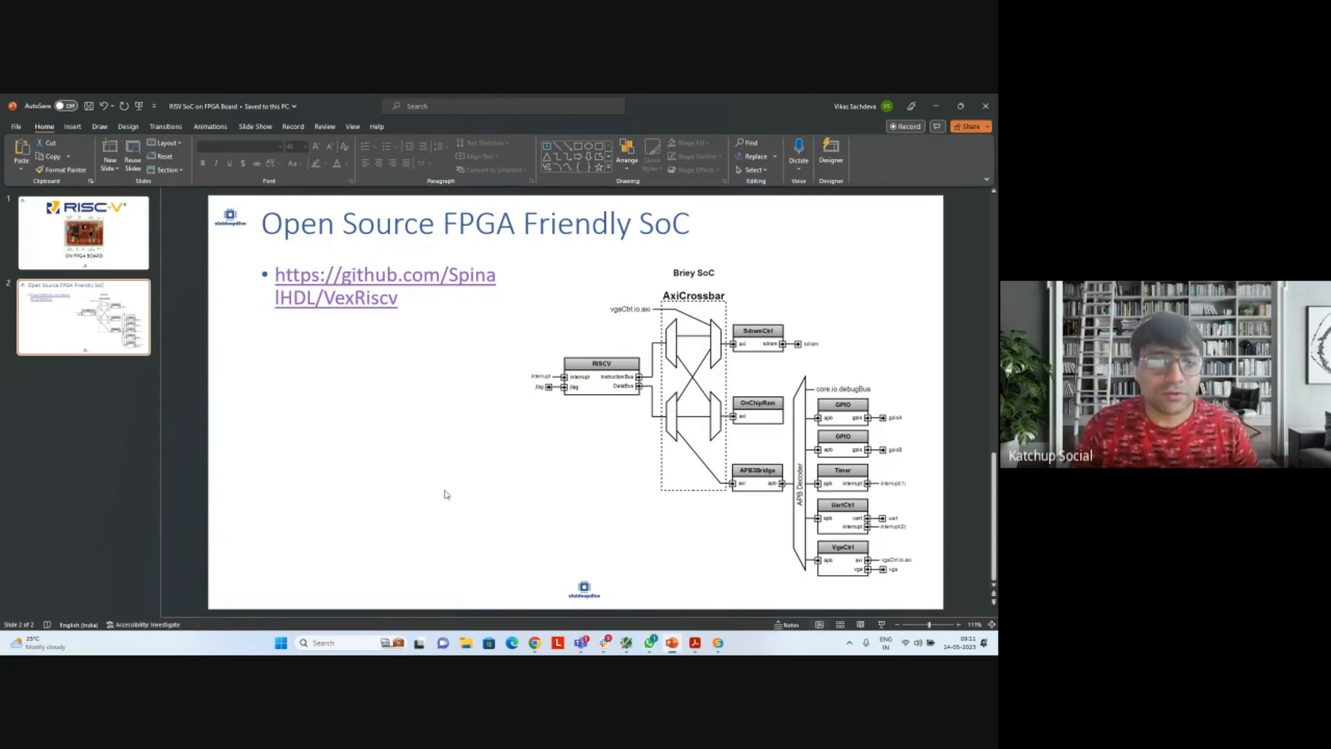
mouse_move(342, 298)
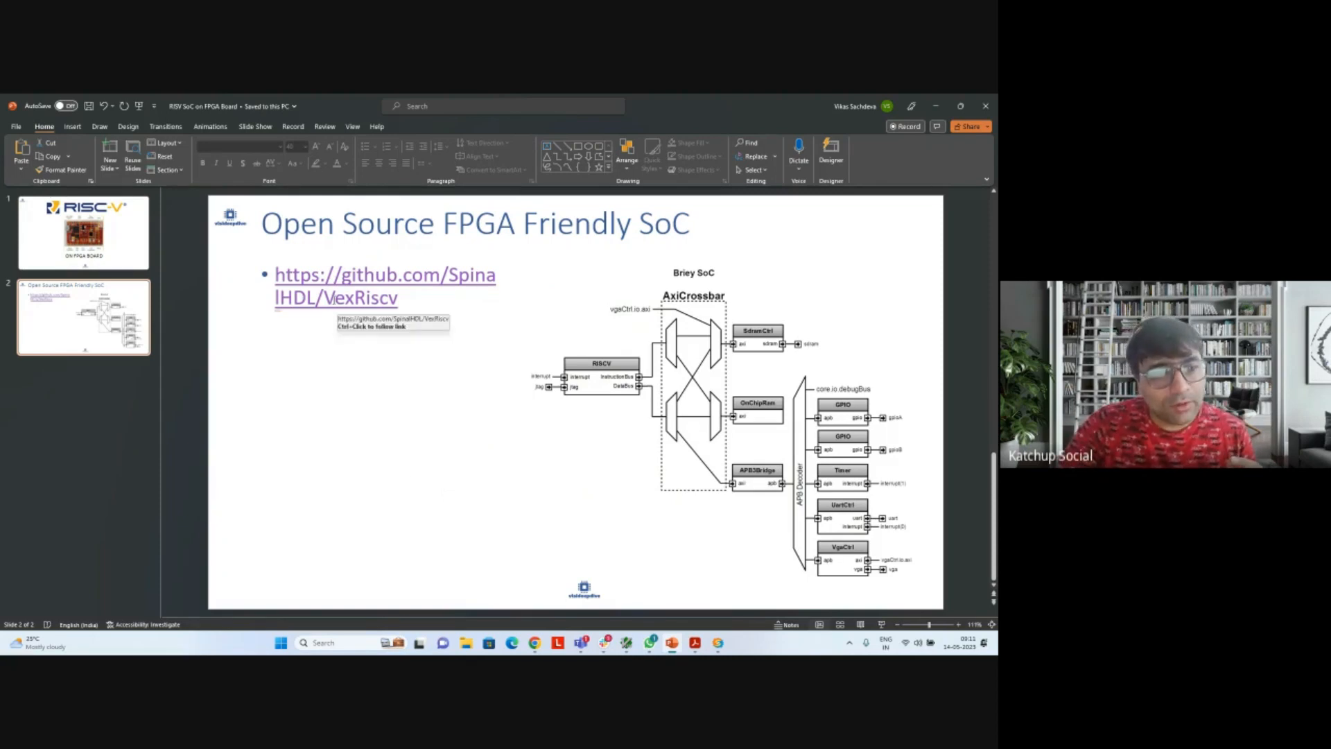
mouse_move(292, 409)
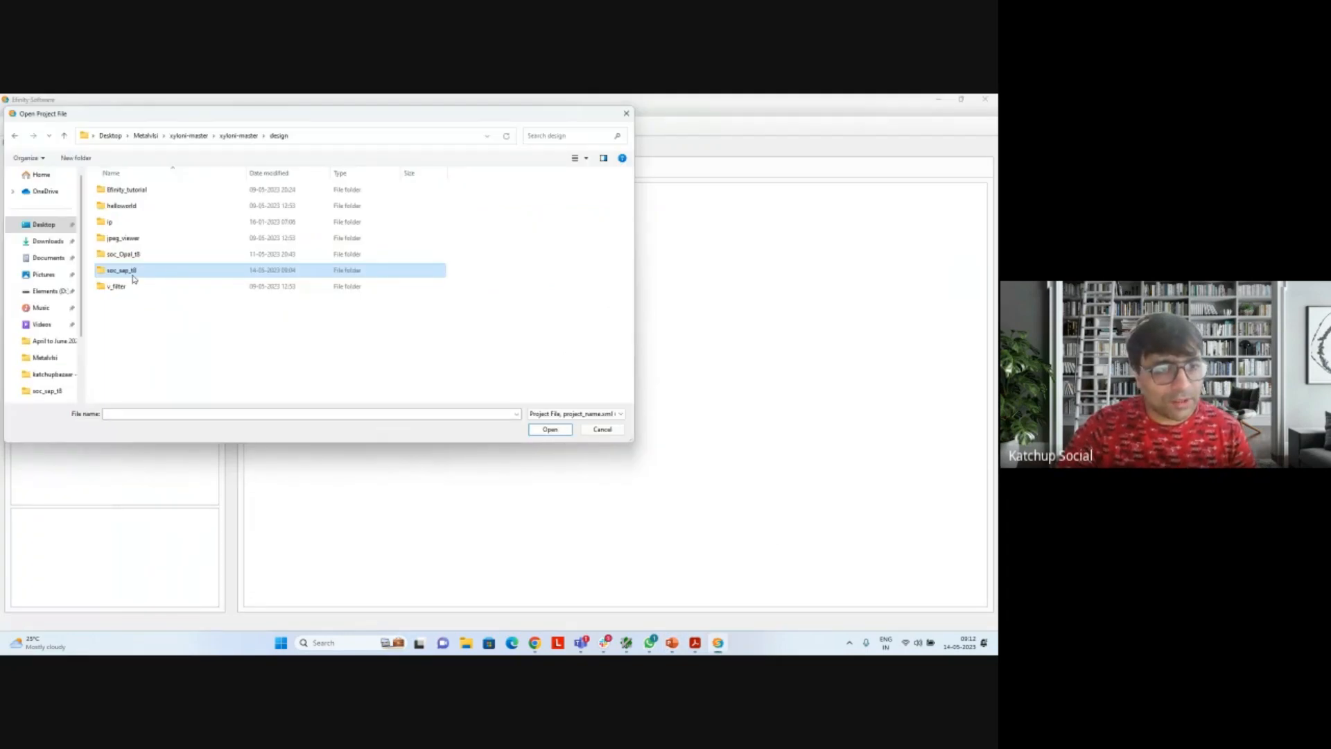
Step: Open top_sapphire.xml from the soc_sap_t8 project folder
double_click(122, 269)
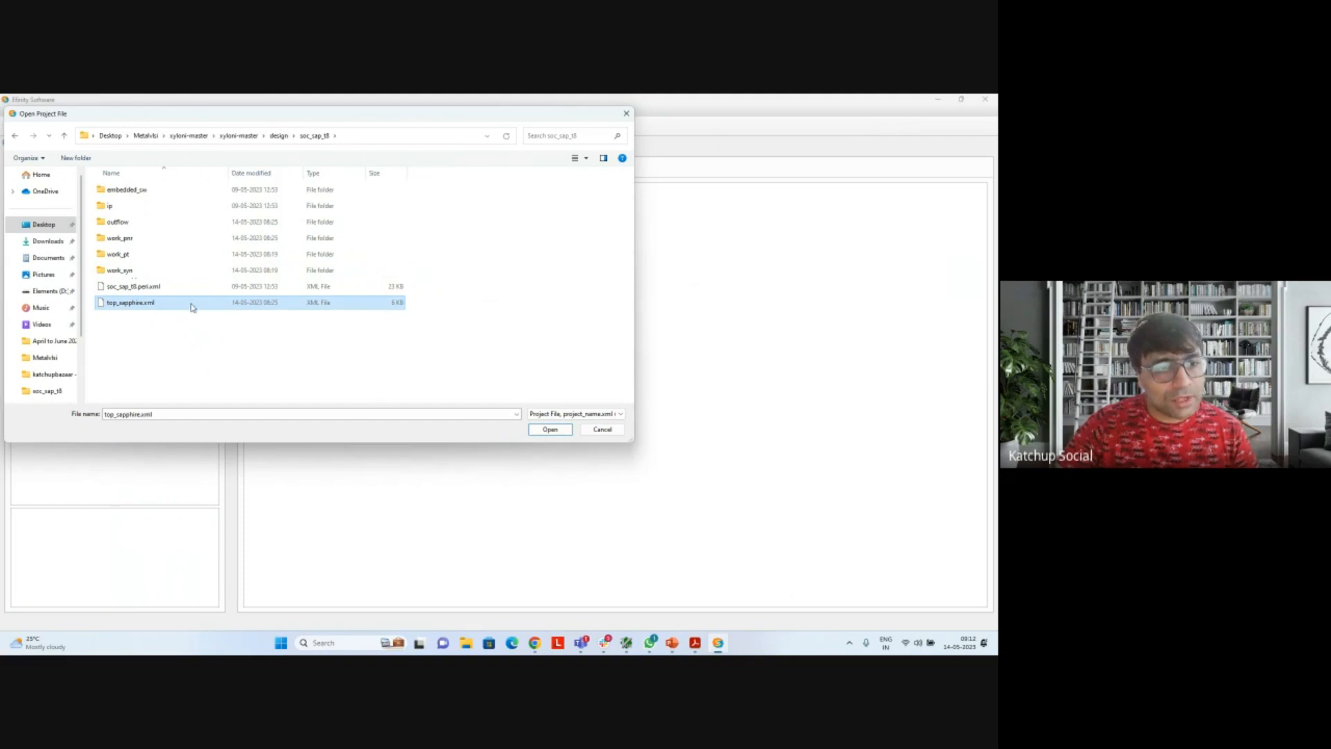
left_click(549, 429)
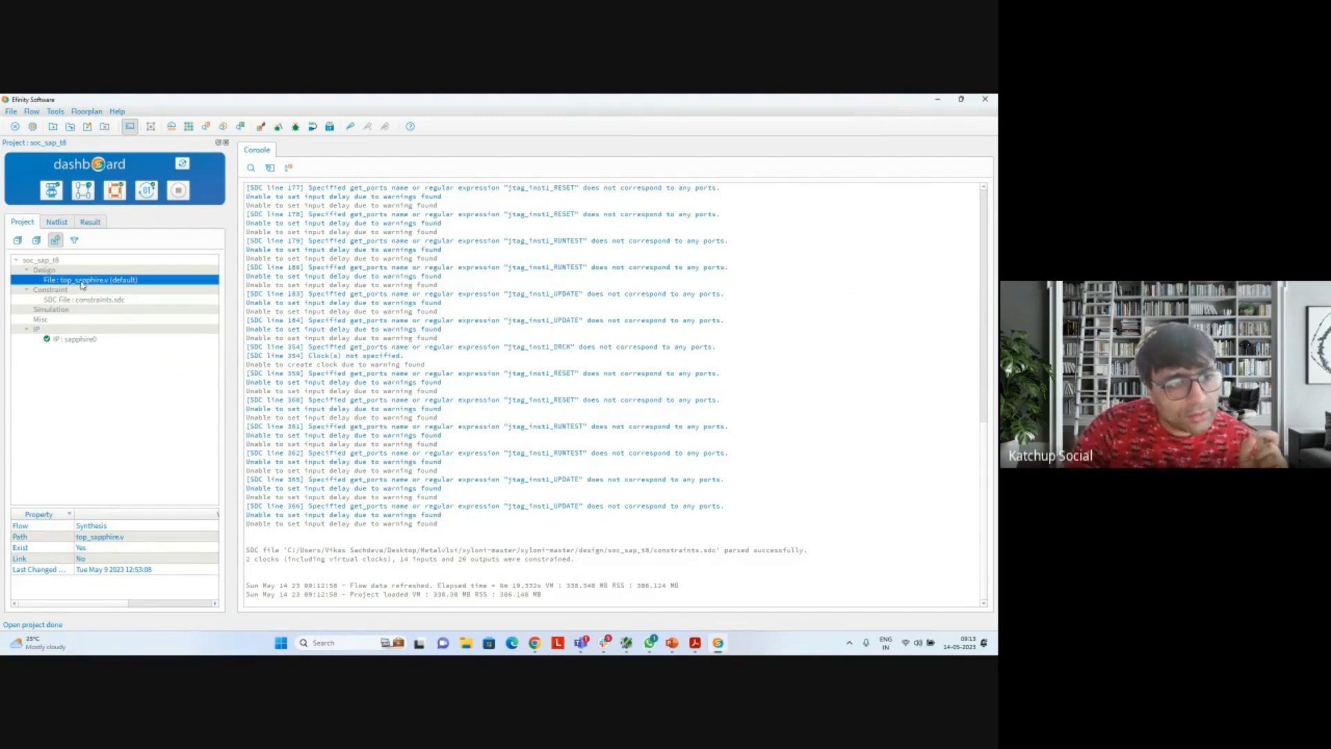
Step: Open top_sapphire.v and scroll through its ports and sapphire SoC instantiation
double_click(82, 279)
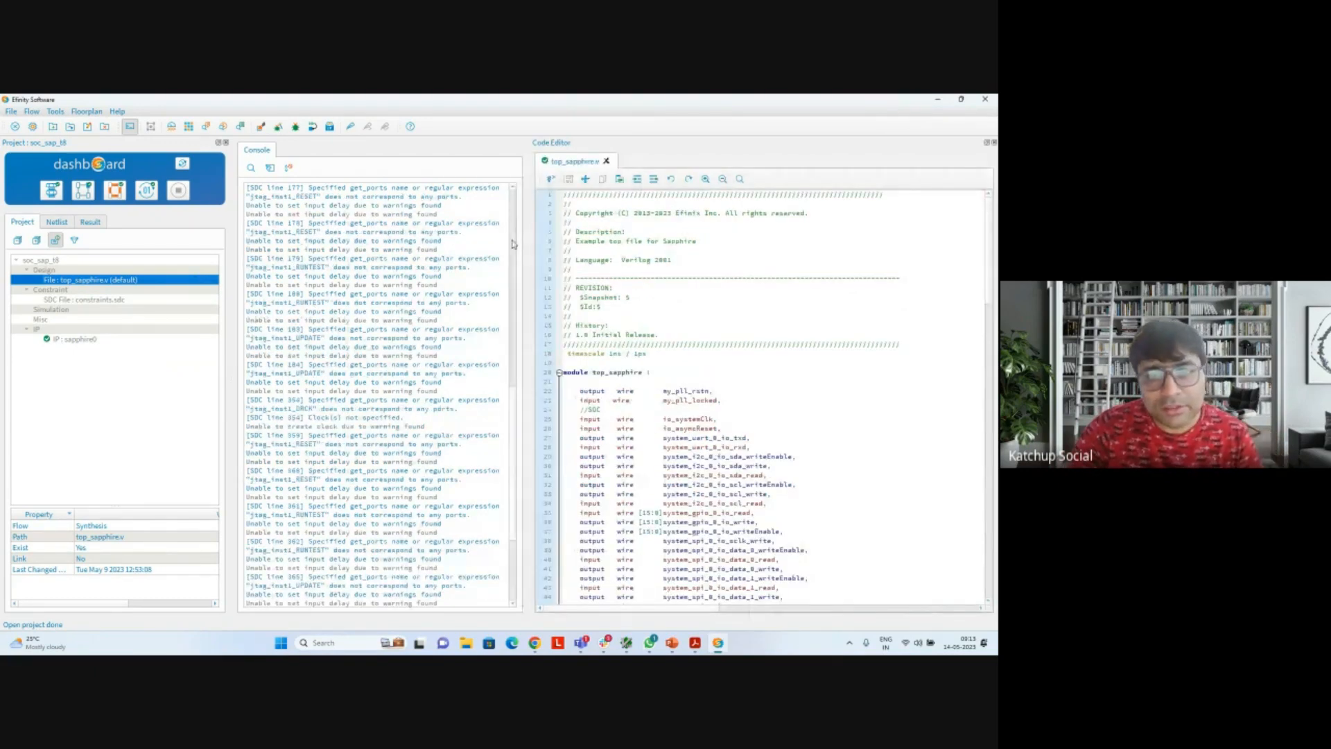
scroll("down", 3)
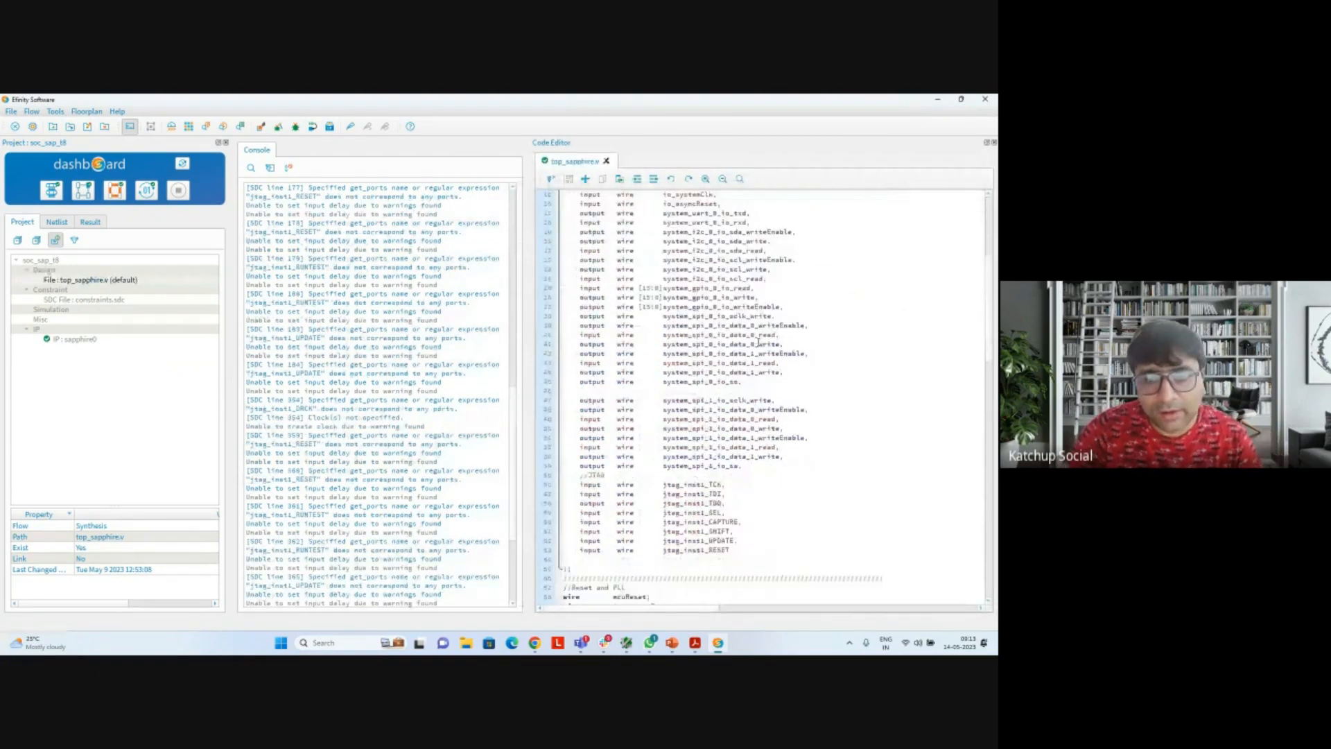
scroll("down", 3)
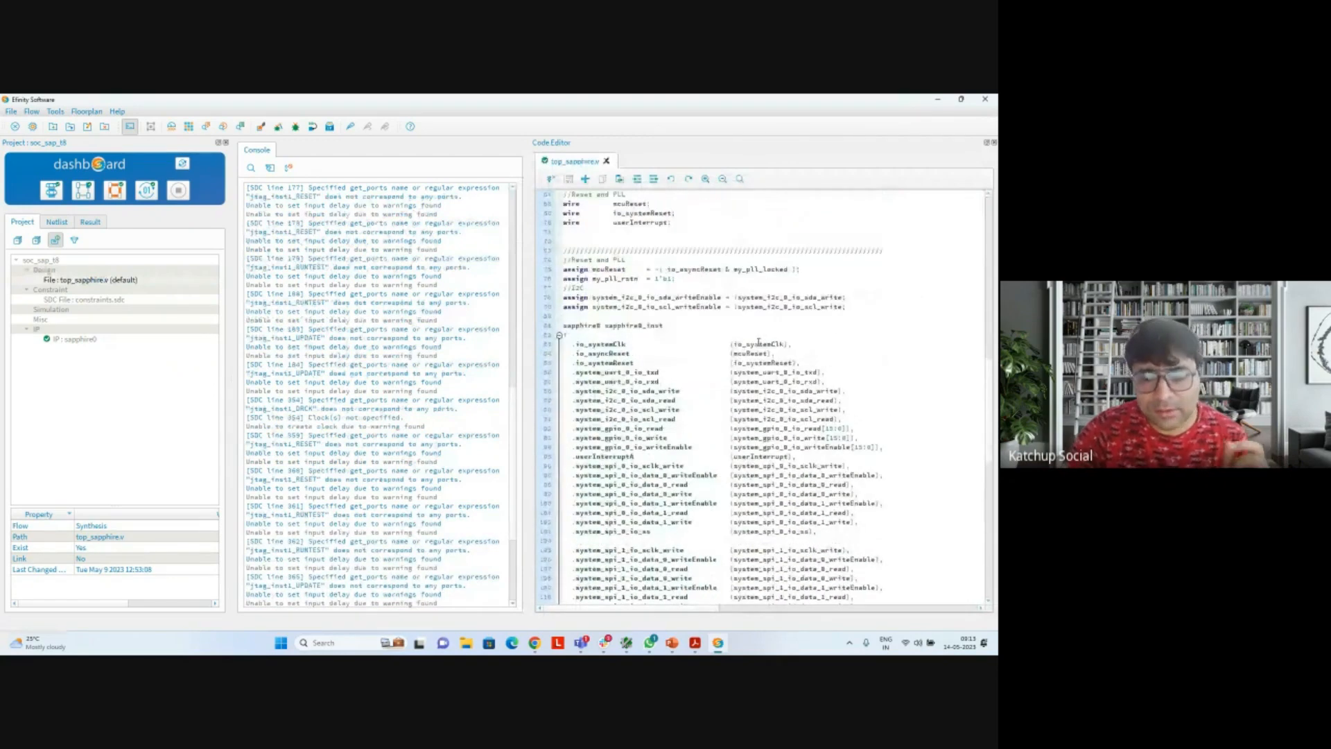
scroll("down", 3)
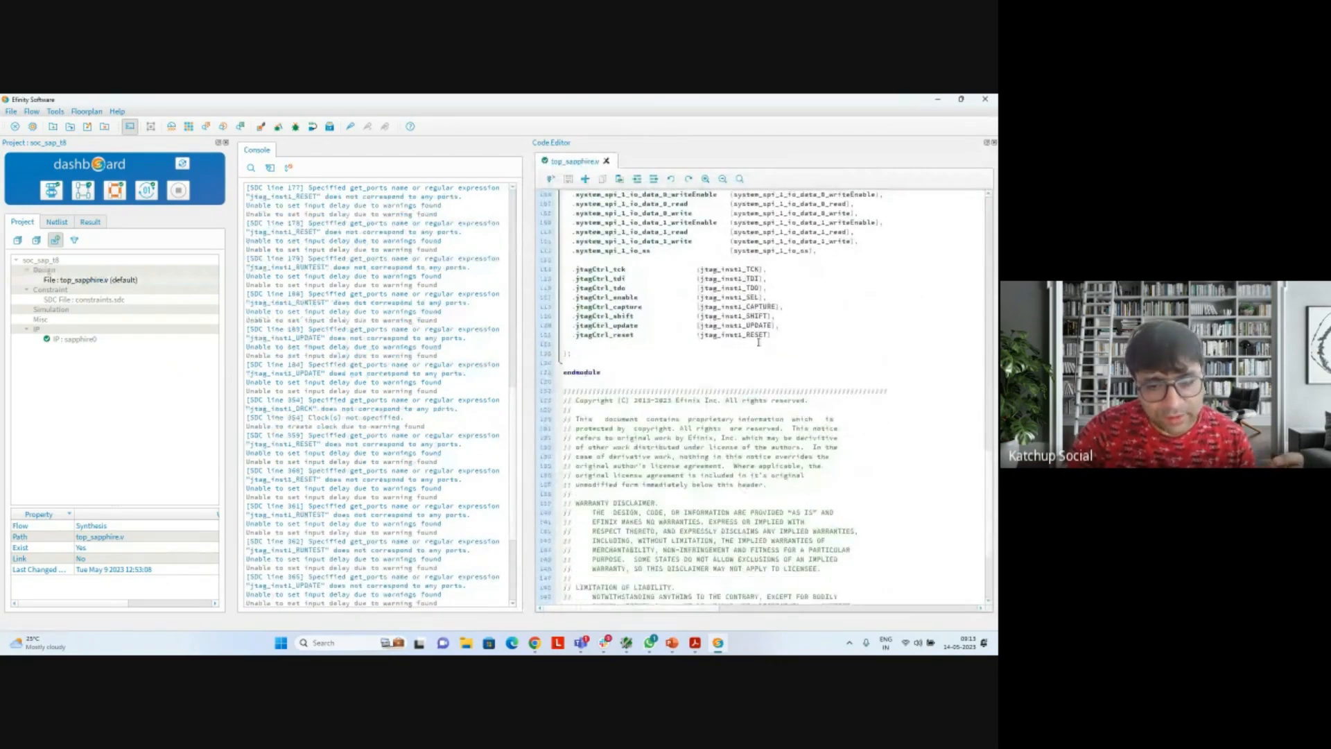
scroll("down", 3)
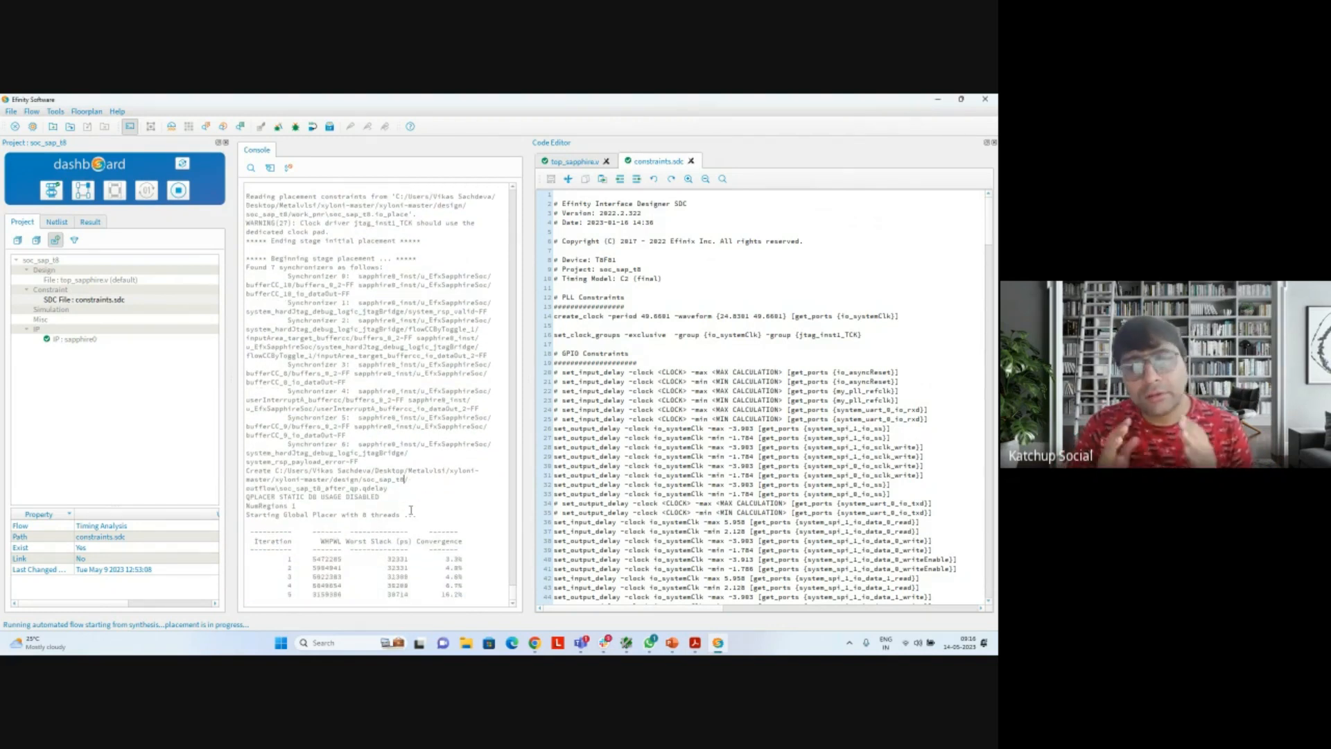
Step: Scroll the flow log while synthesis and placement run on constraints.sdc
scroll("down", 3)
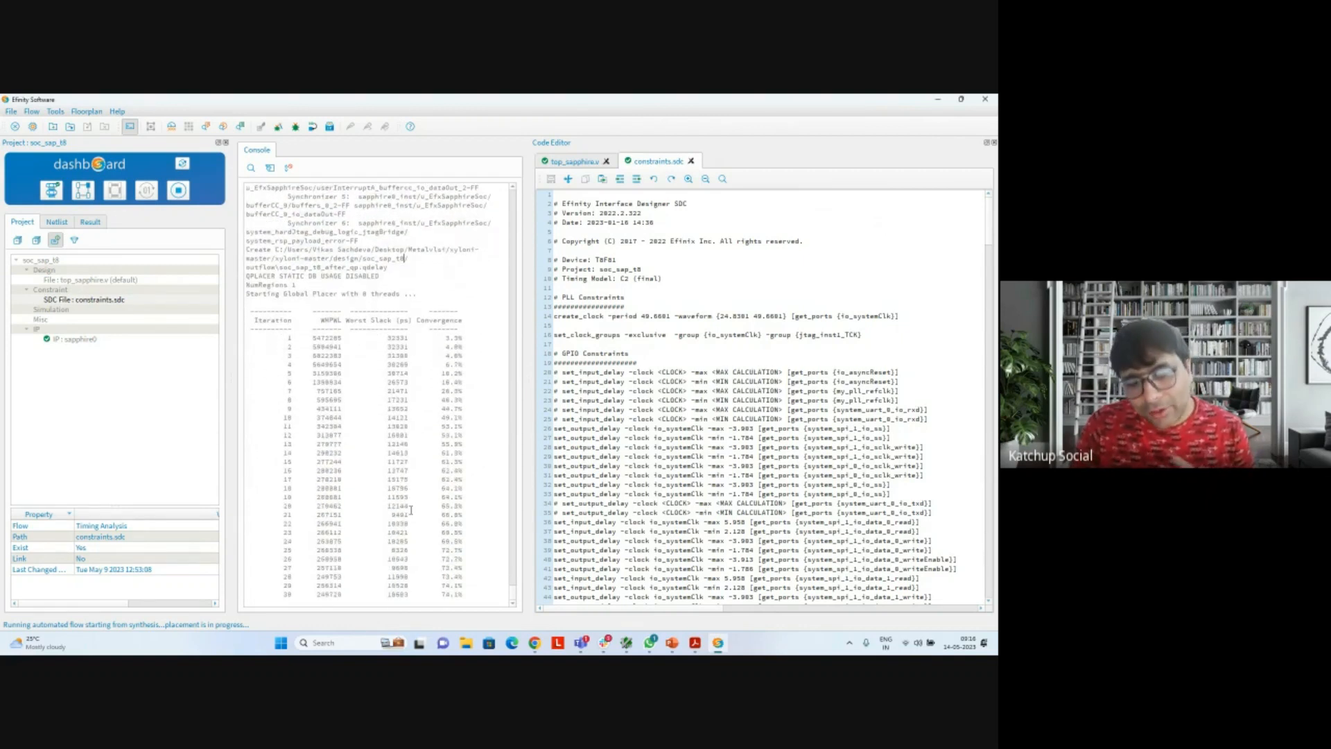
scroll("down", 3)
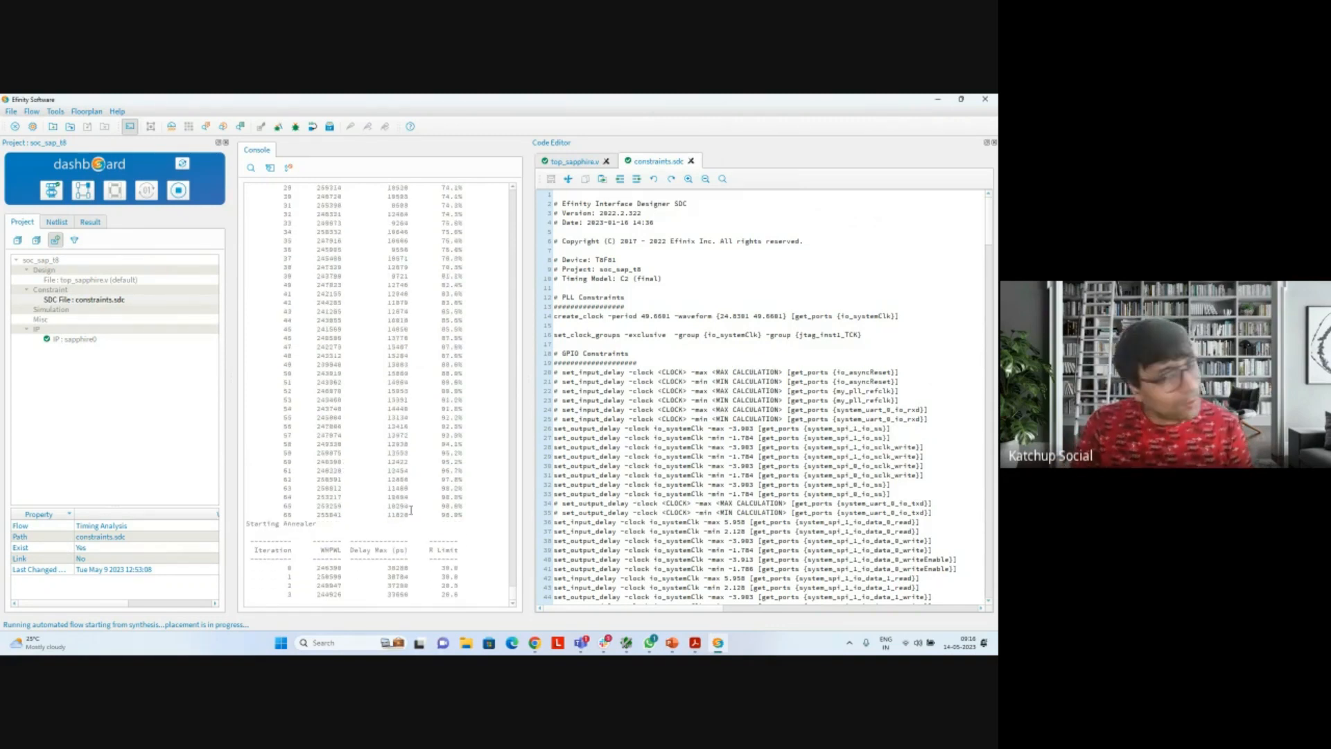
scroll("down", 3)
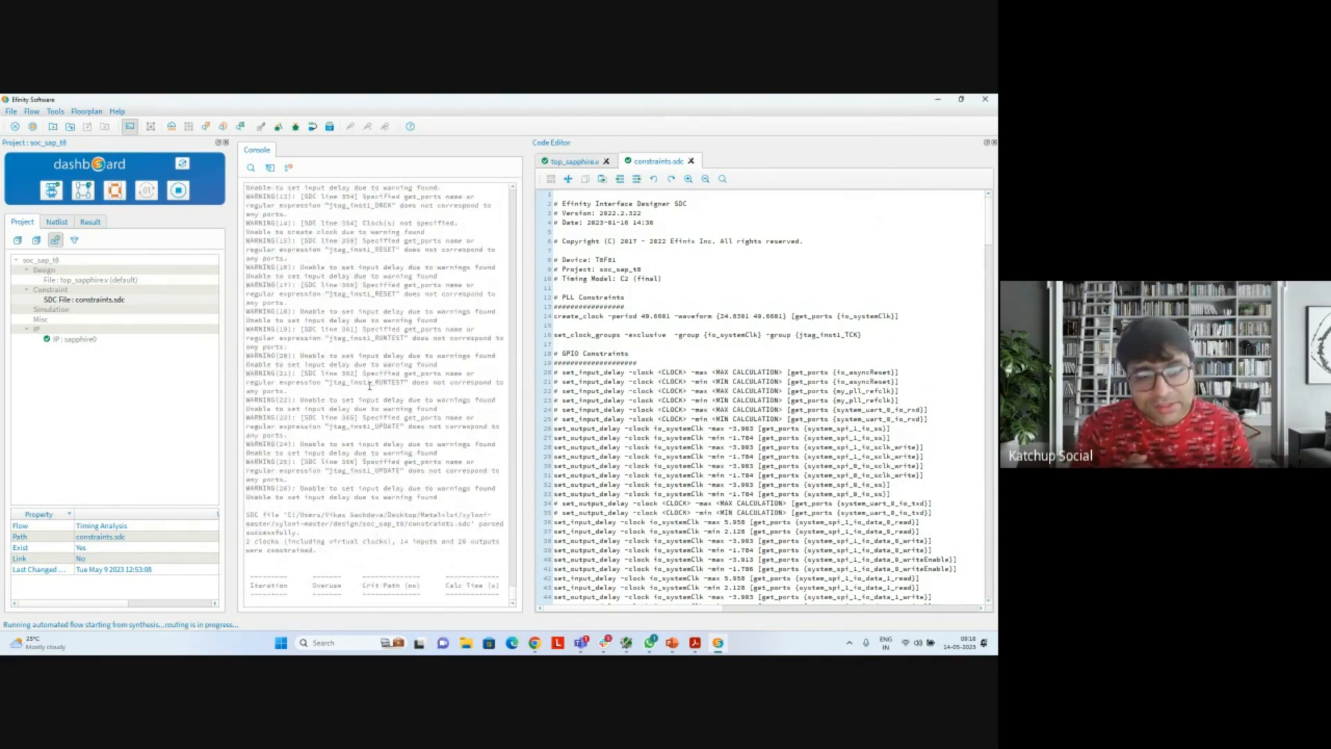
mouse_move(370, 386)
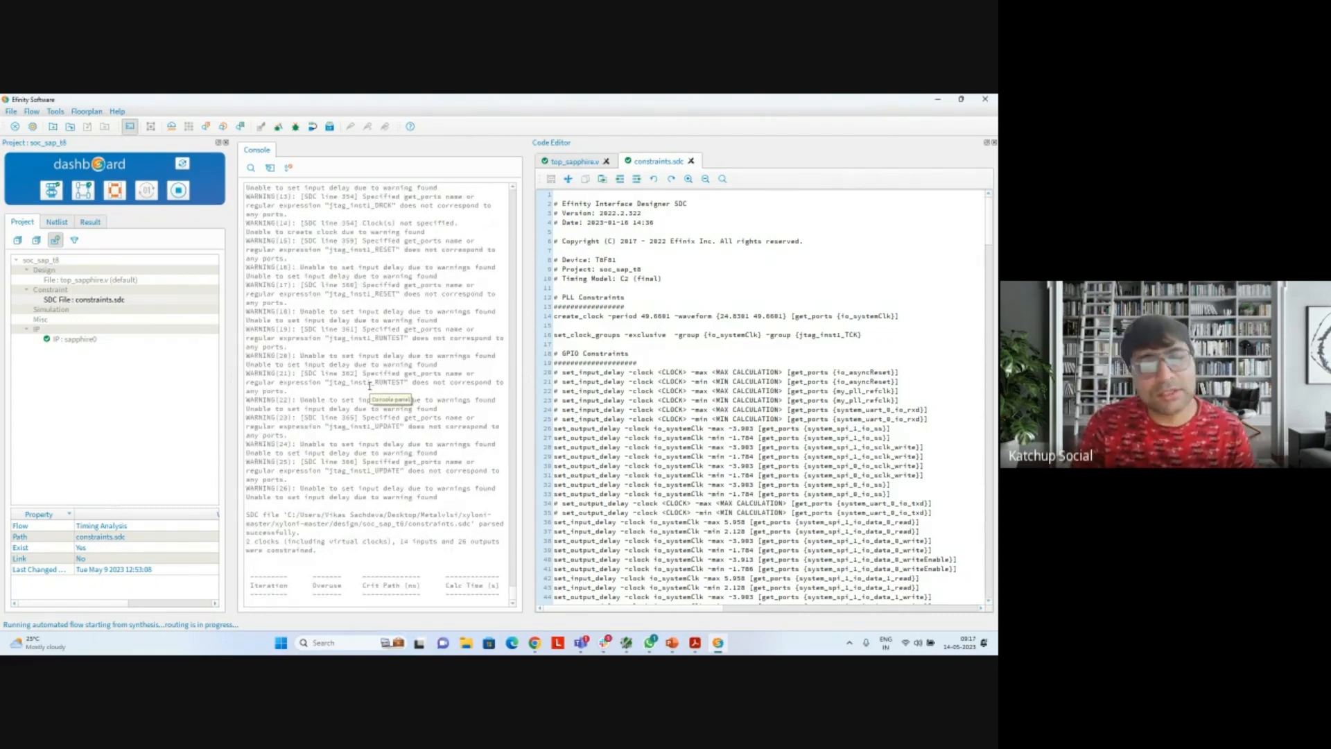
Step: Scroll the Result tab's resource utilization table after bitstream generation completes
scroll("down", 3)
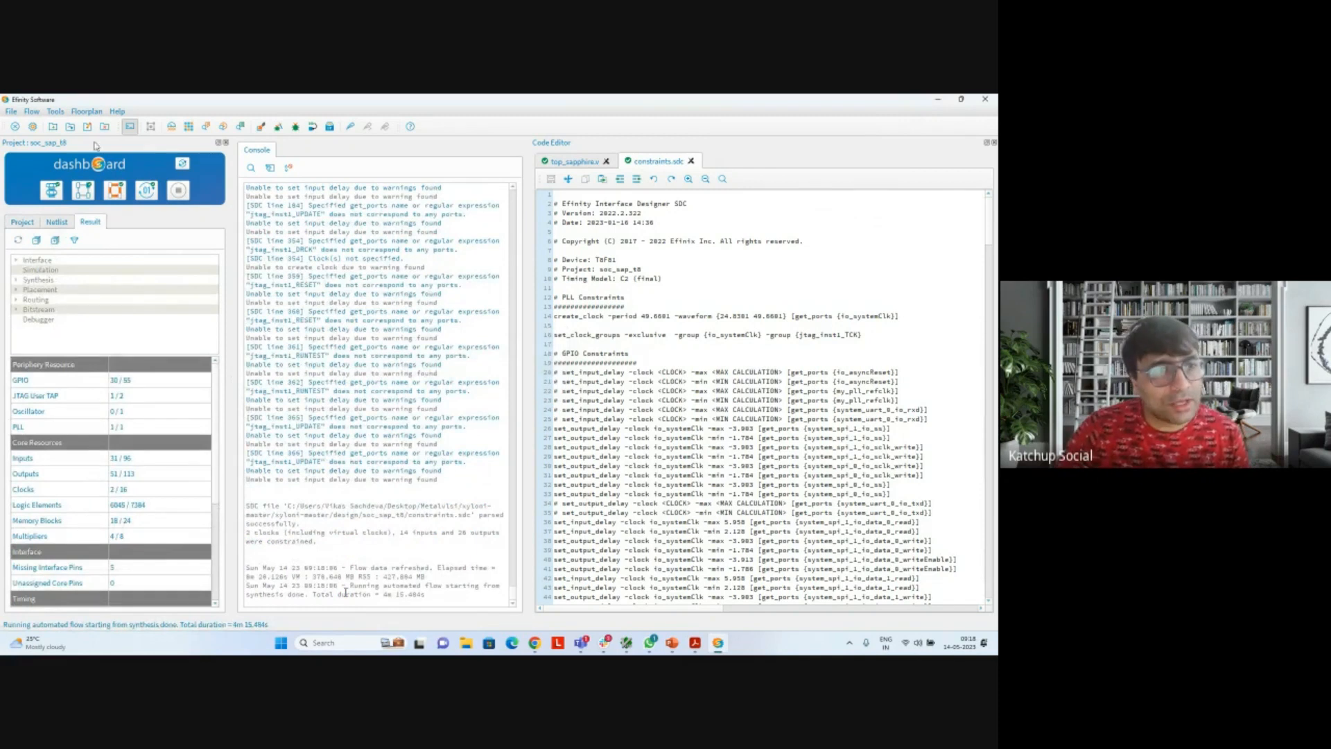
Step: Launch Efinity Programmer from the Tools menu
left_click(55, 111)
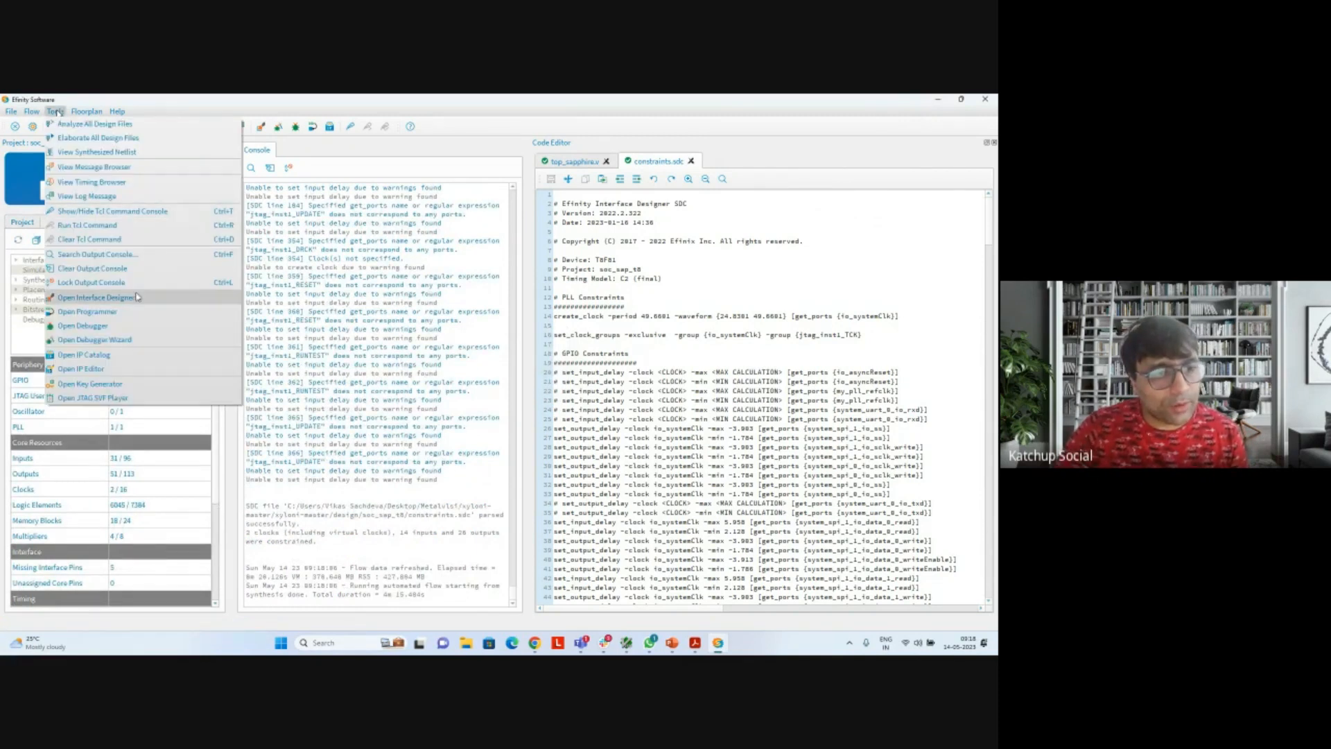
left_click(86, 311)
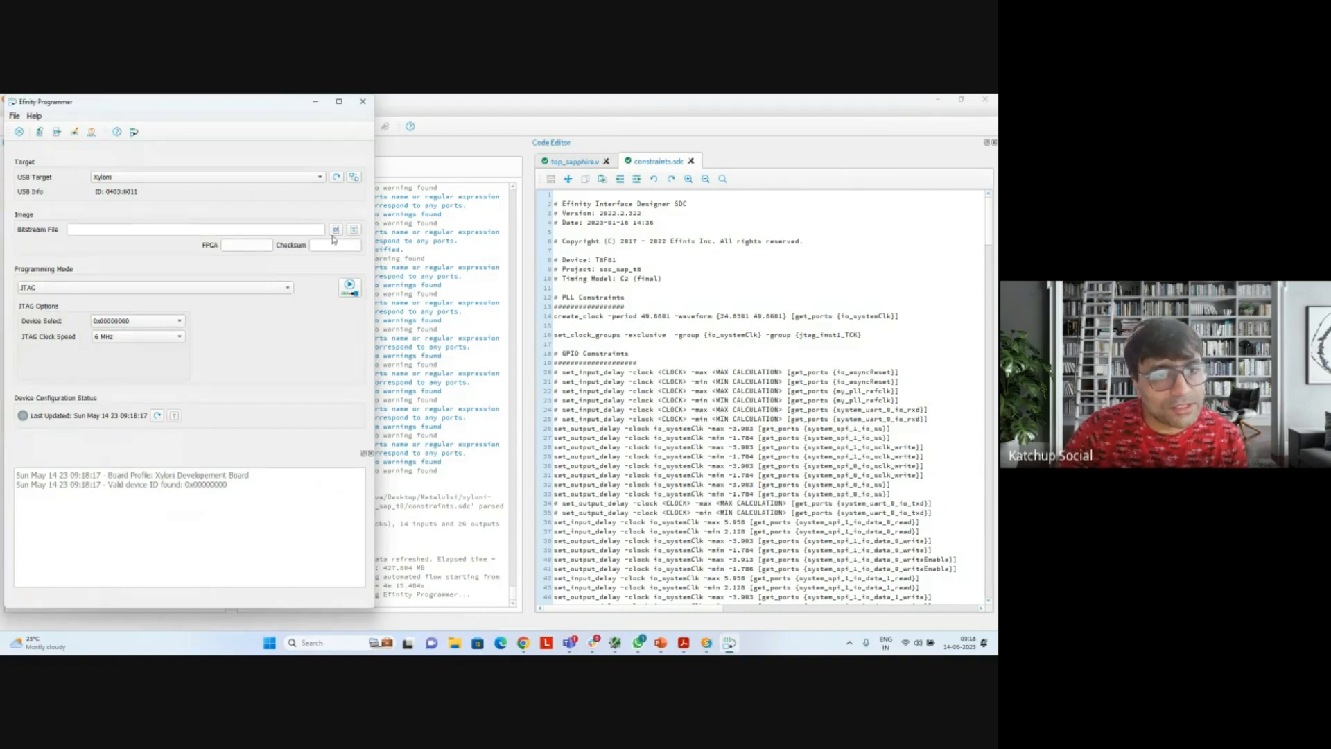
Step: Load soc_sap_t8.hex as the bitstream and start programming the Xyloni board
left_click(335, 228)
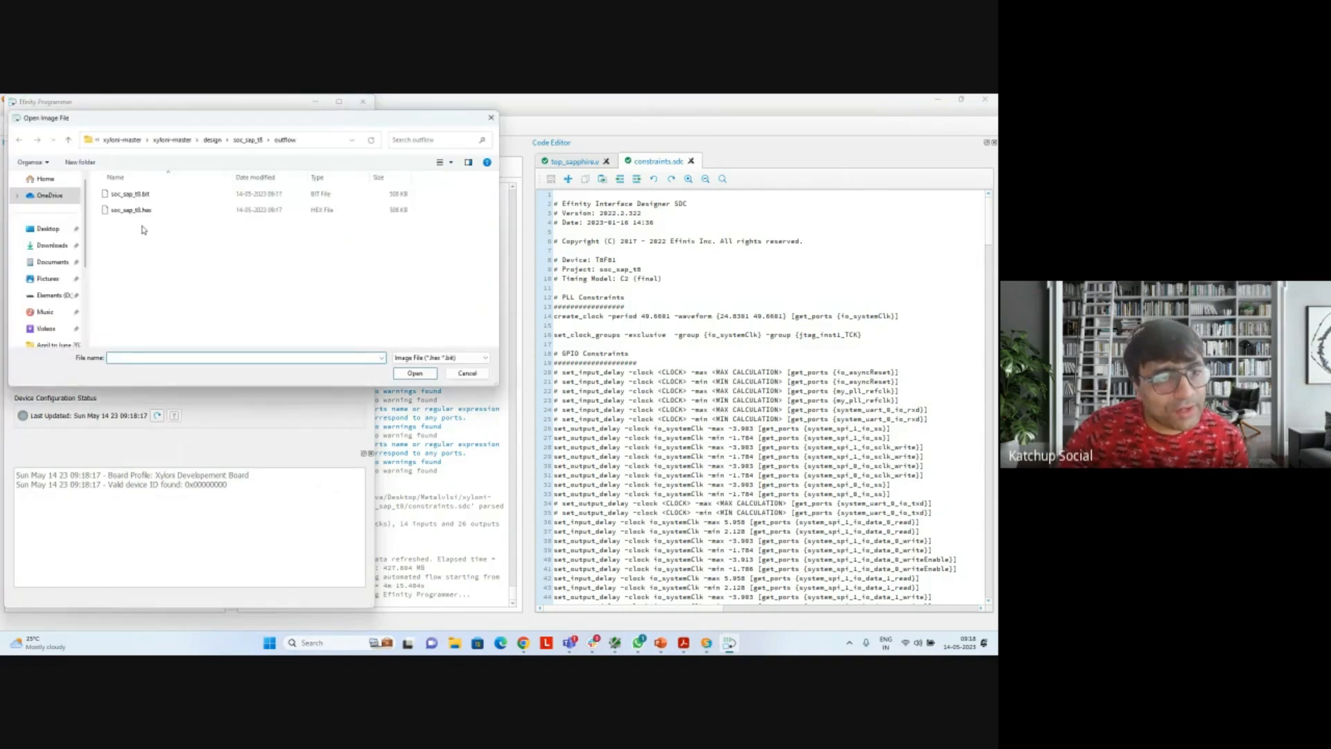
left_click(130, 210)
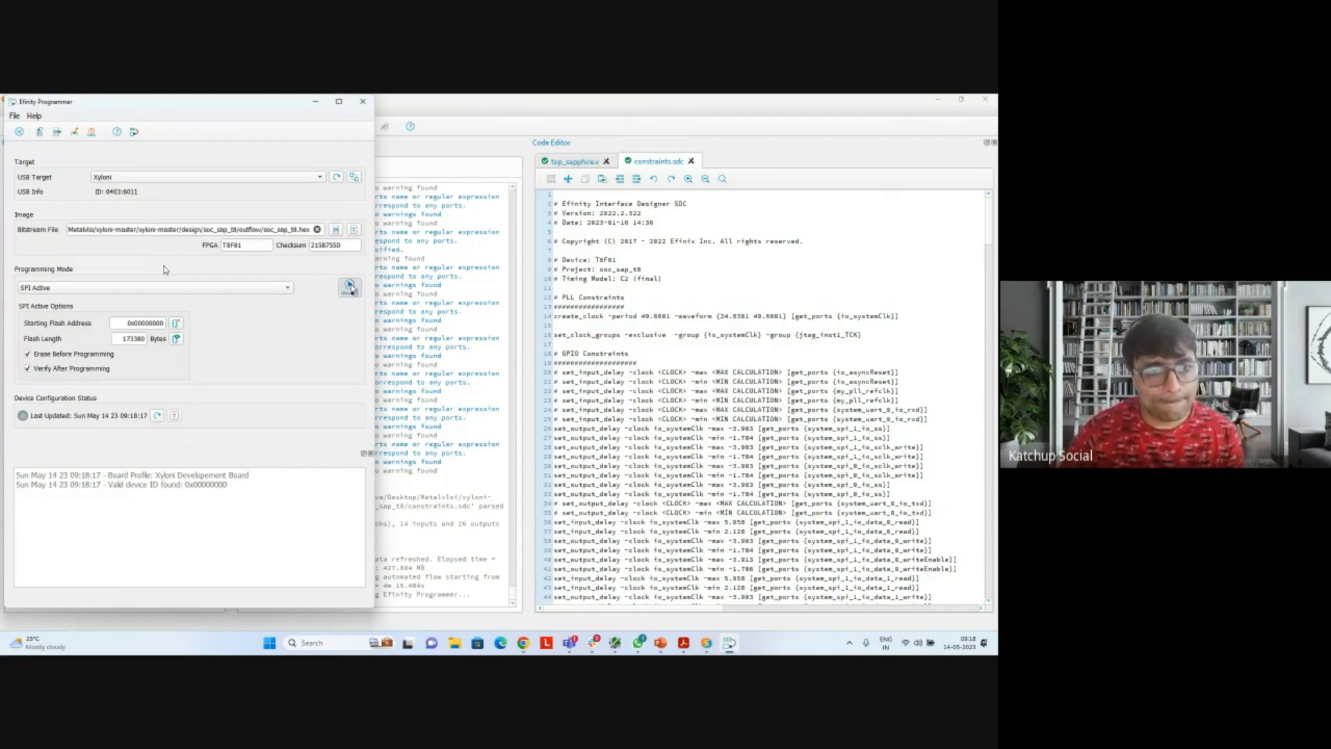
left_click(349, 287)
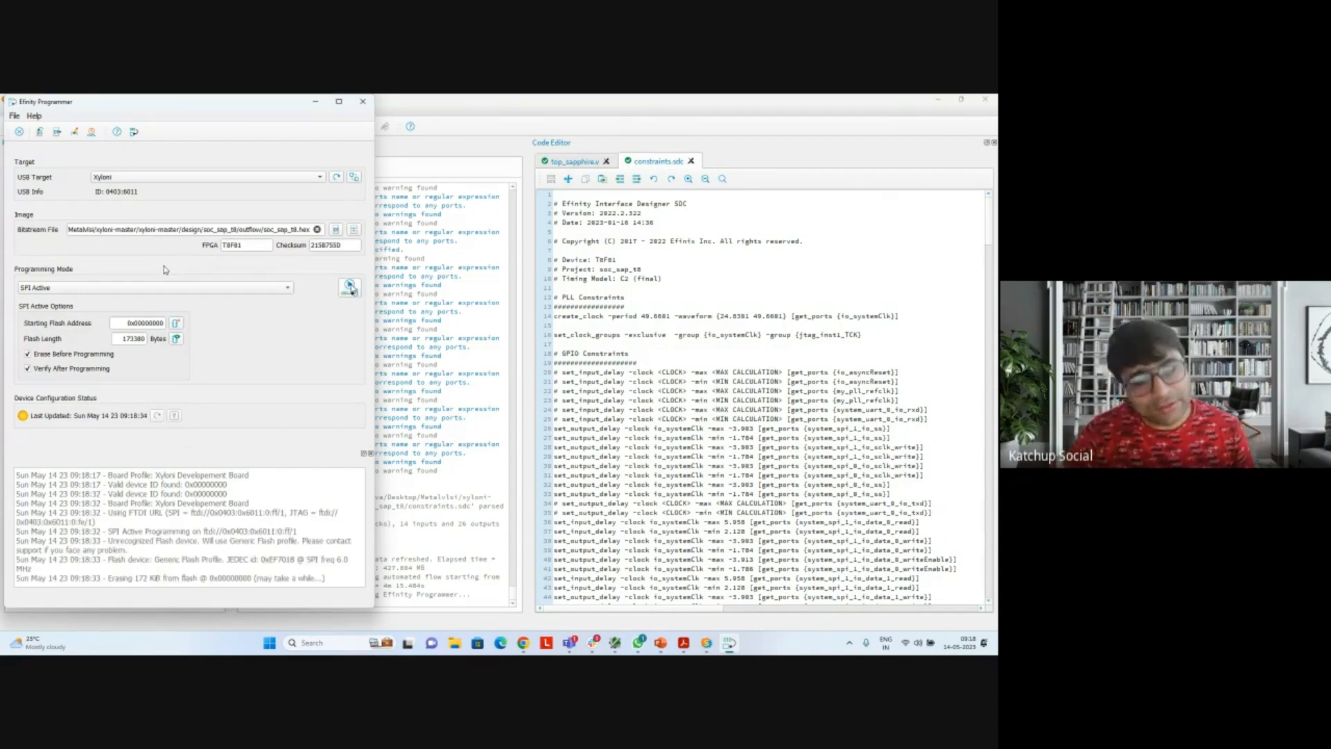